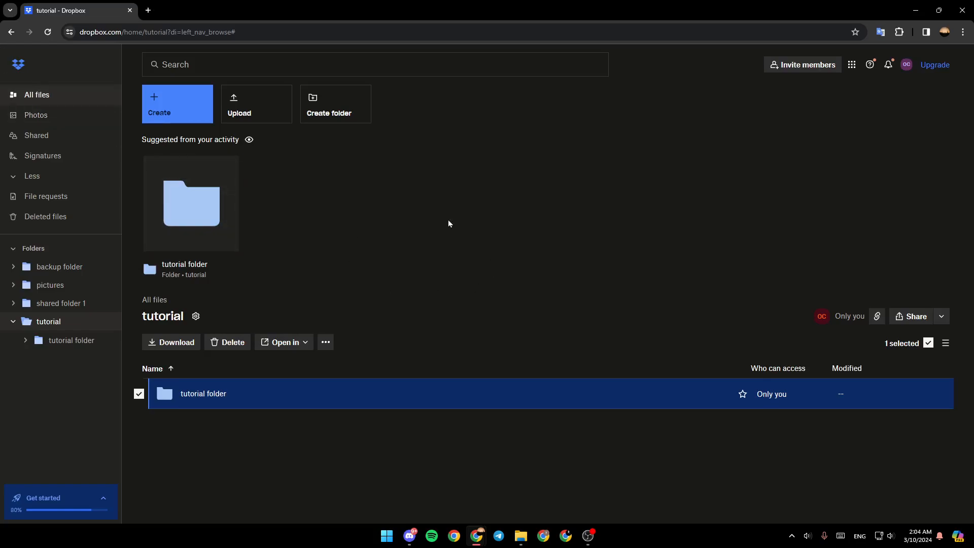
mouse_move(371, 224)
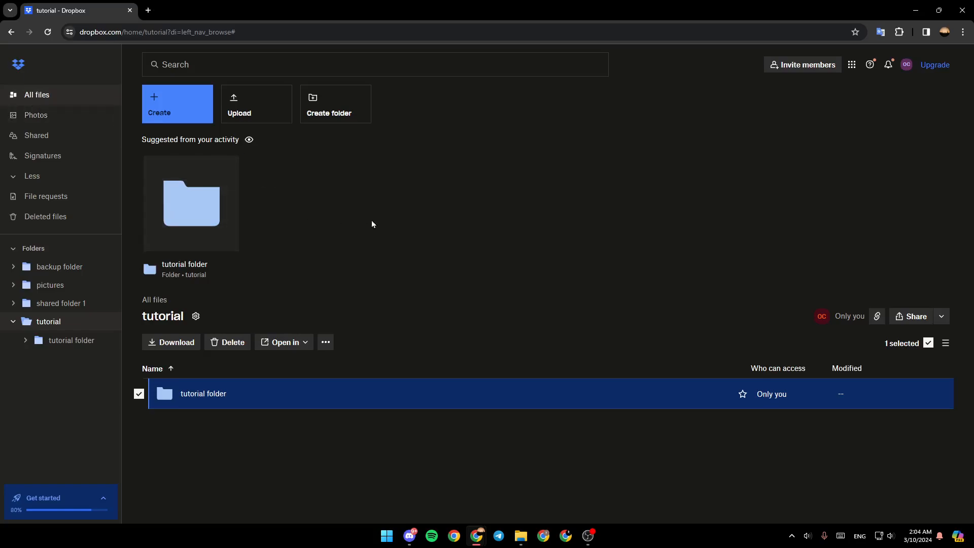
mouse_move(478, 211)
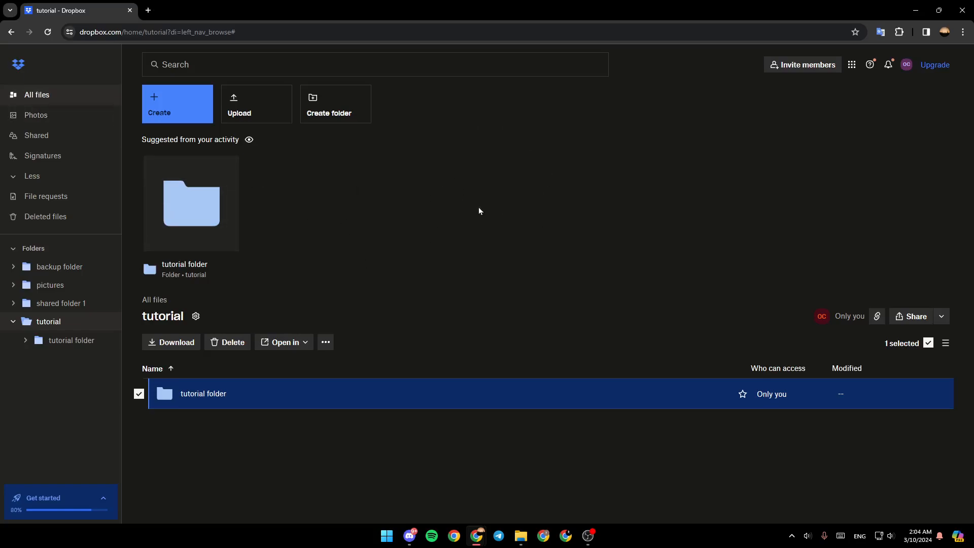
mouse_move(649, 146)
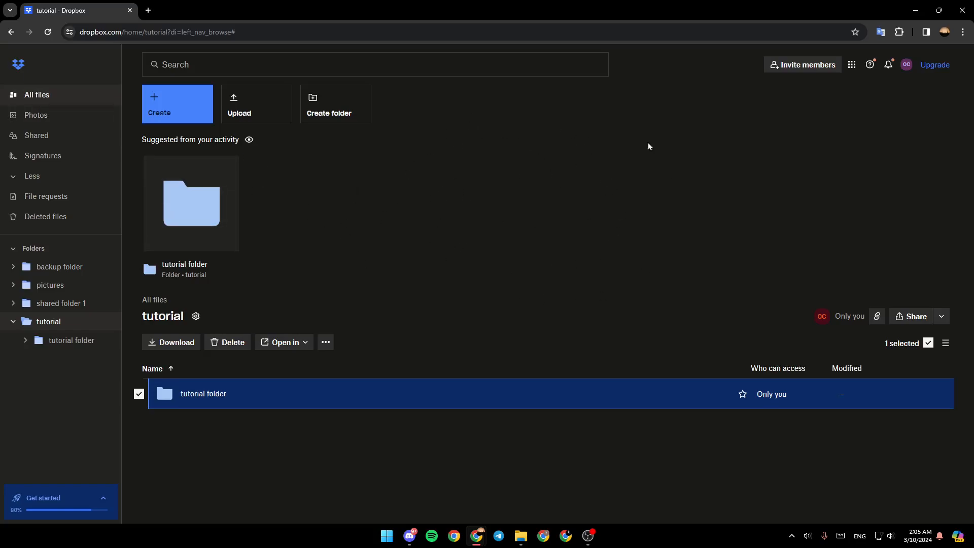
mouse_move(456, 262)
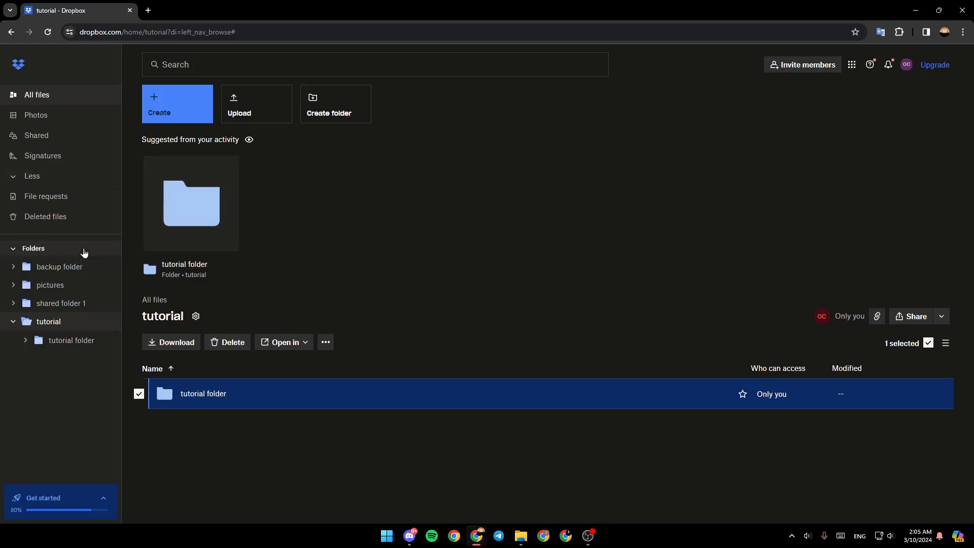
mouse_move(105, 200)
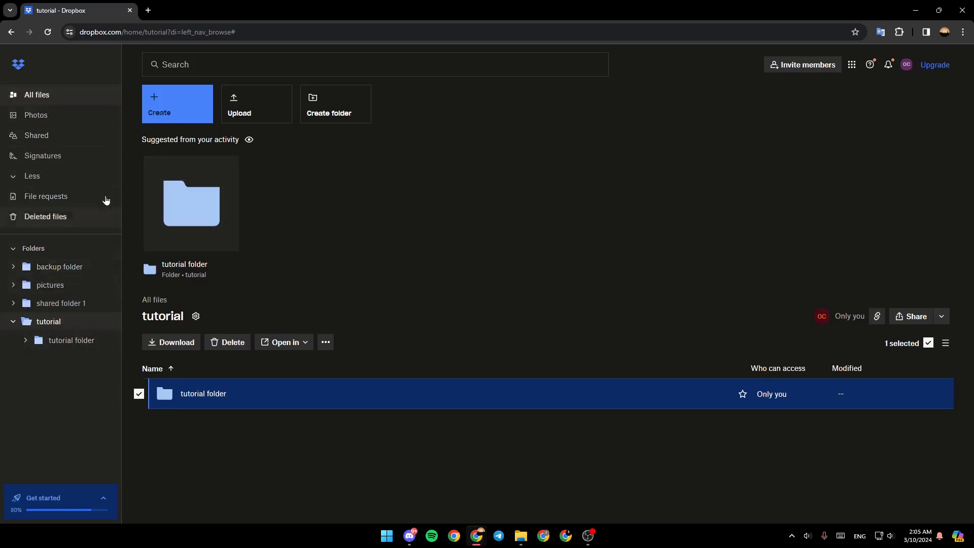
mouse_move(100, 118)
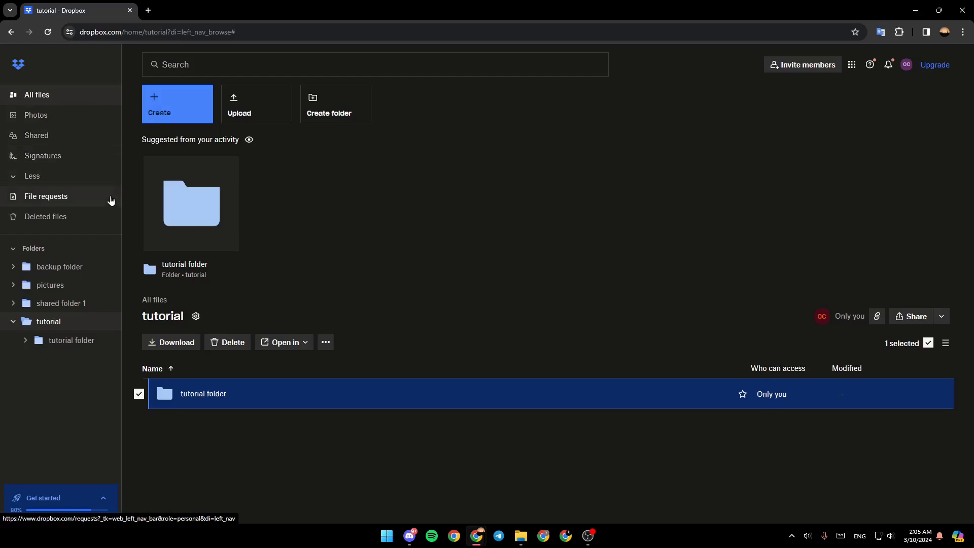
mouse_move(82, 224)
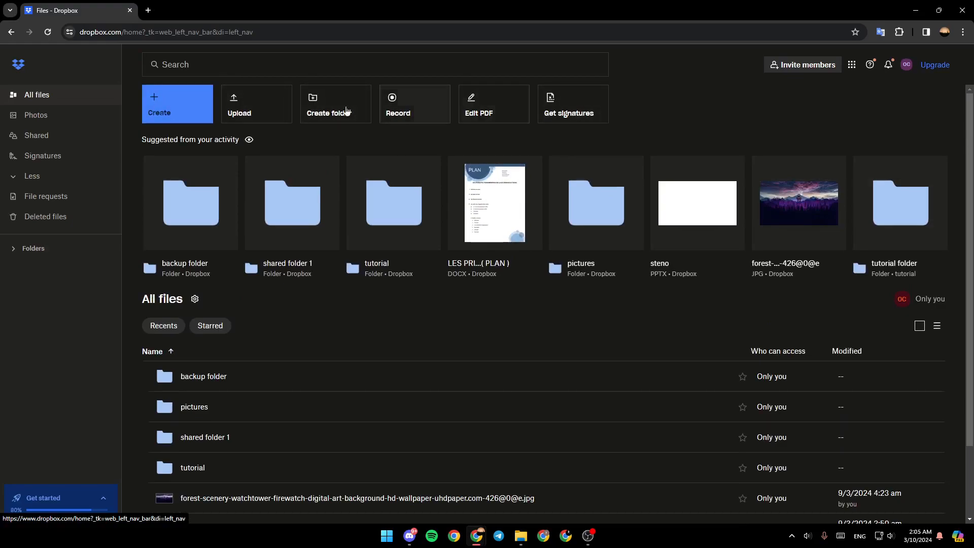
click(177, 104)
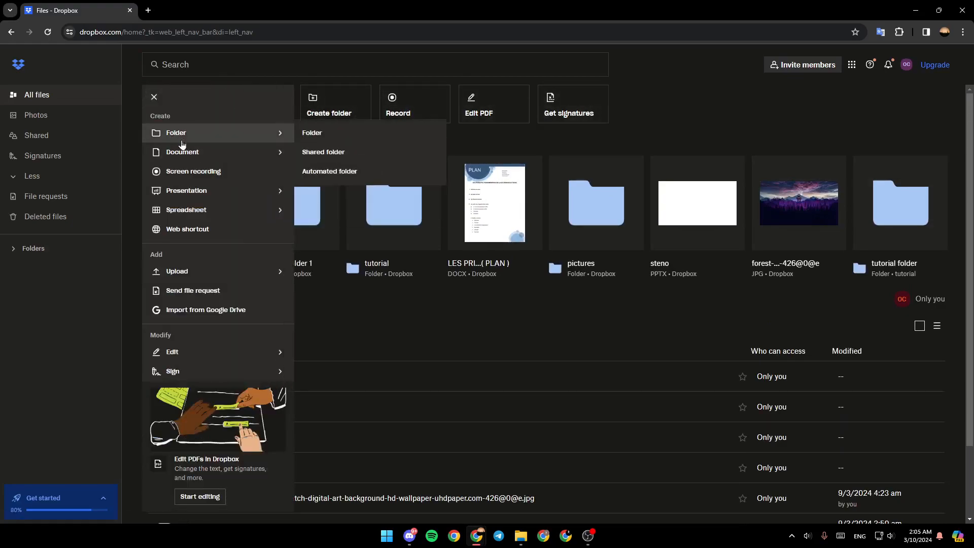
mouse_move(330, 175)
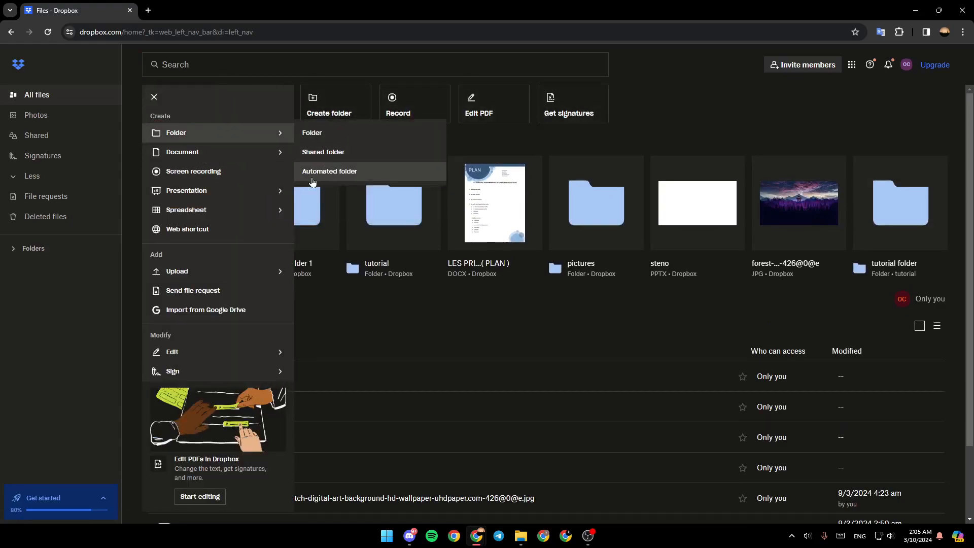
mouse_move(232, 174)
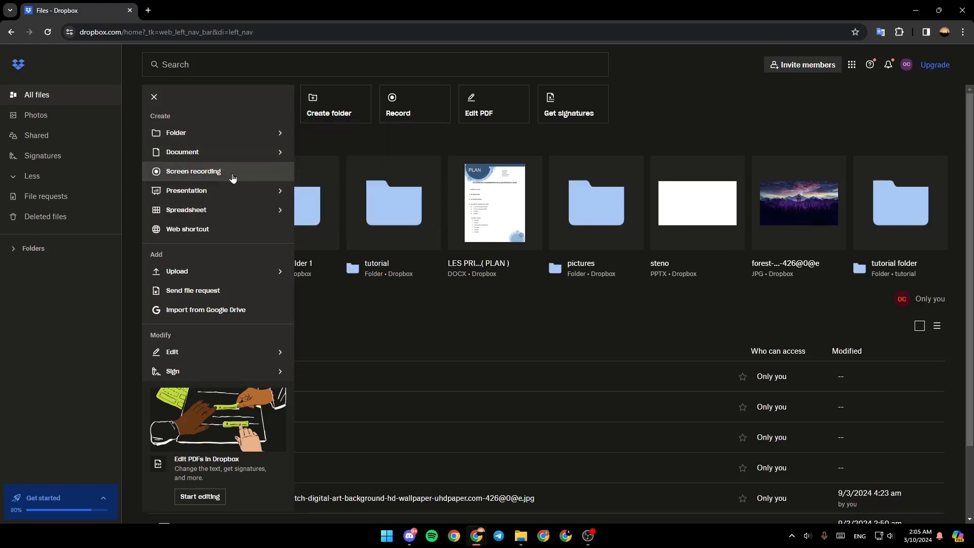
mouse_move(206, 175)
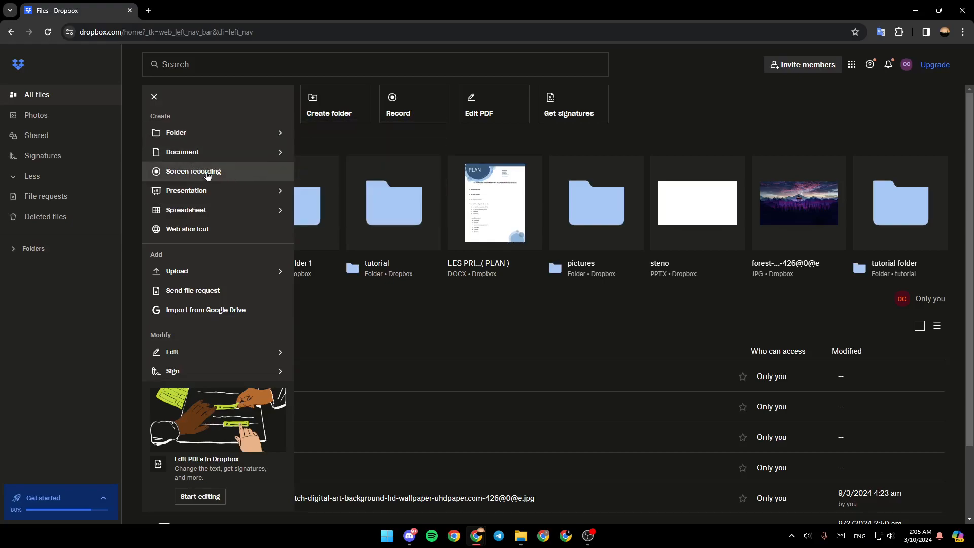
mouse_move(186, 212)
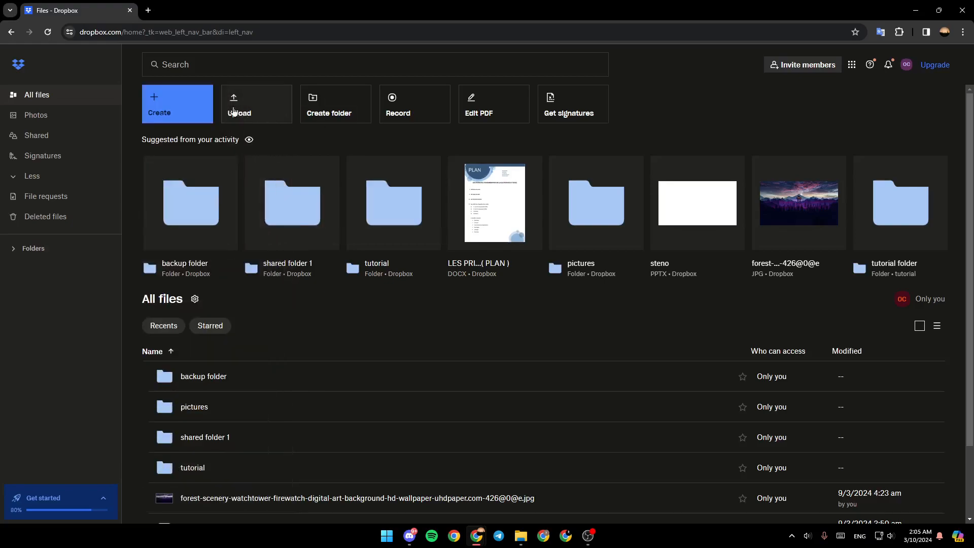
mouse_move(329, 118)
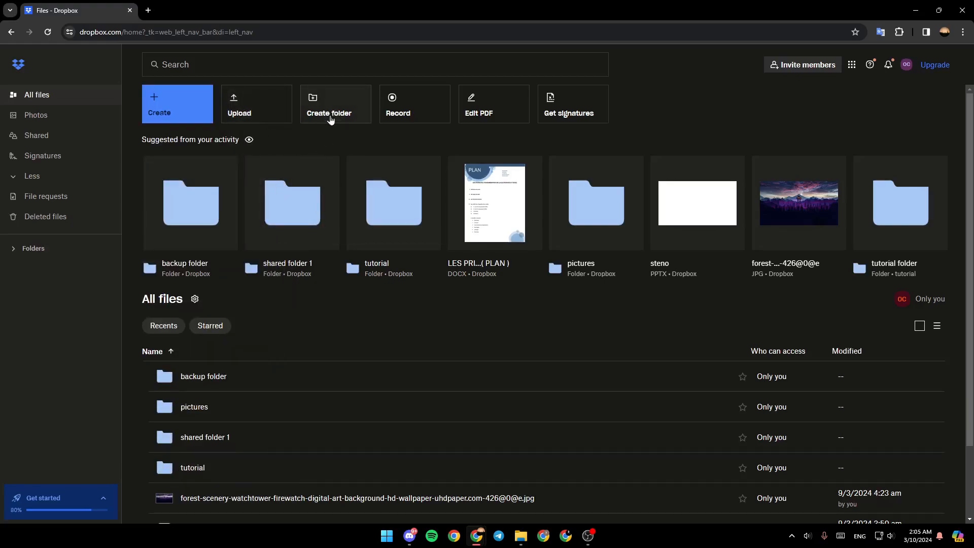
mouse_move(563, 138)
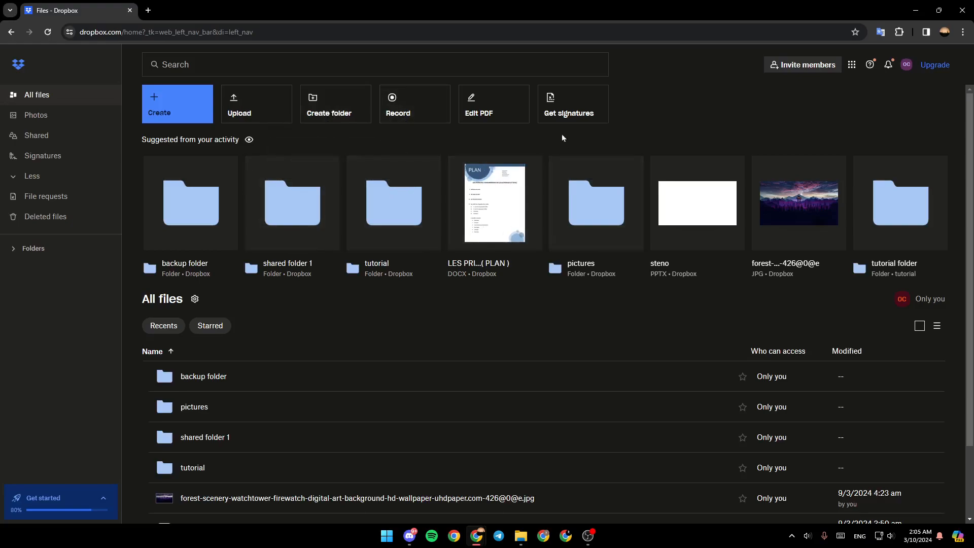
mouse_move(577, 316)
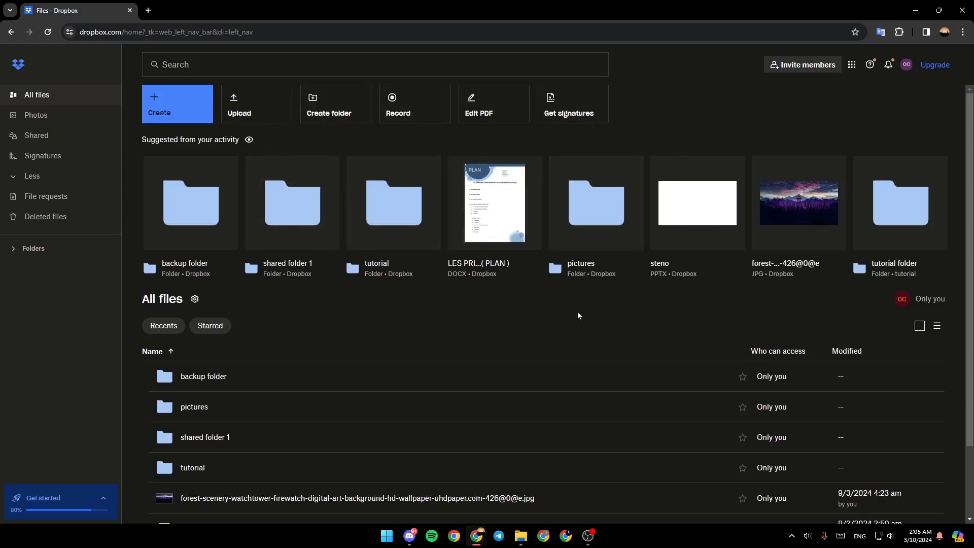
mouse_move(591, 303)
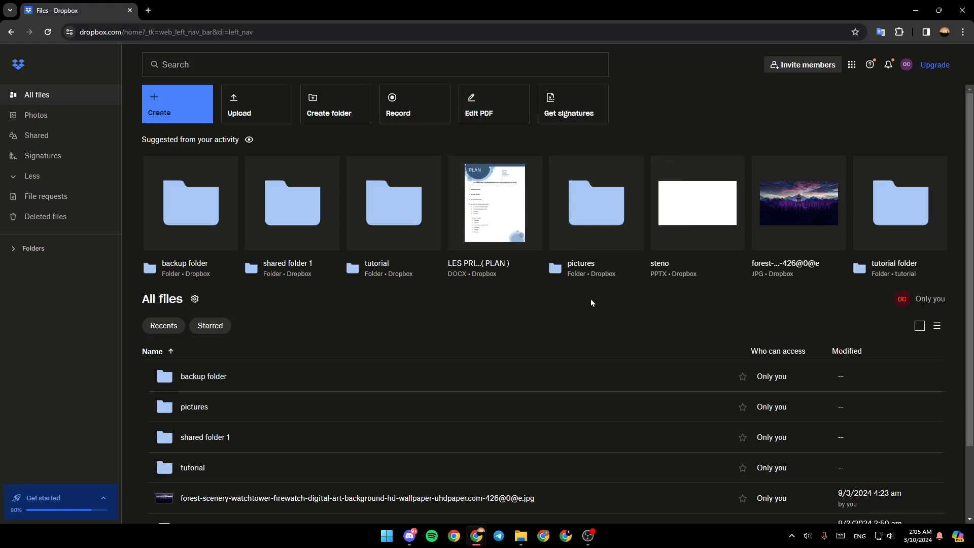
mouse_move(697, 265)
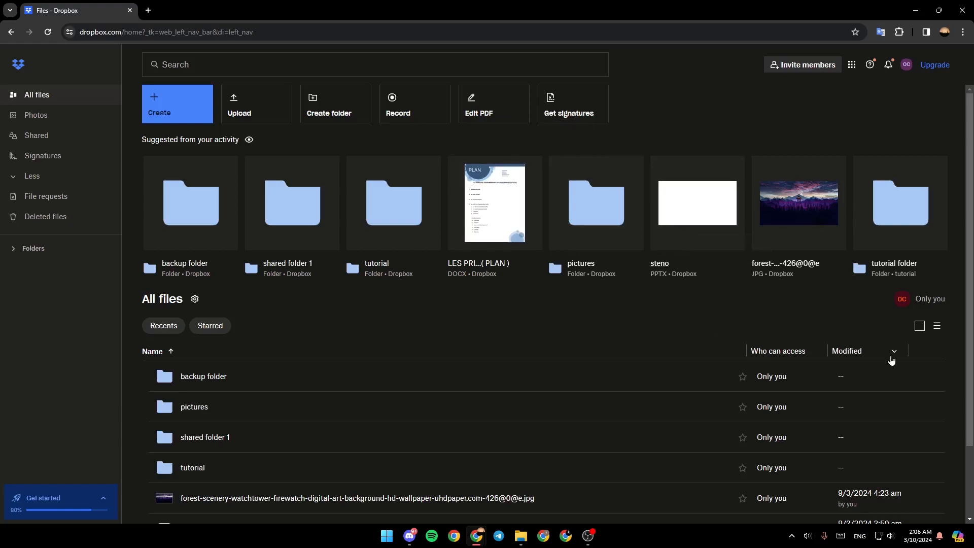
Step: Show the Dropbox files as a grid of thumbnail tiles
click(938, 328)
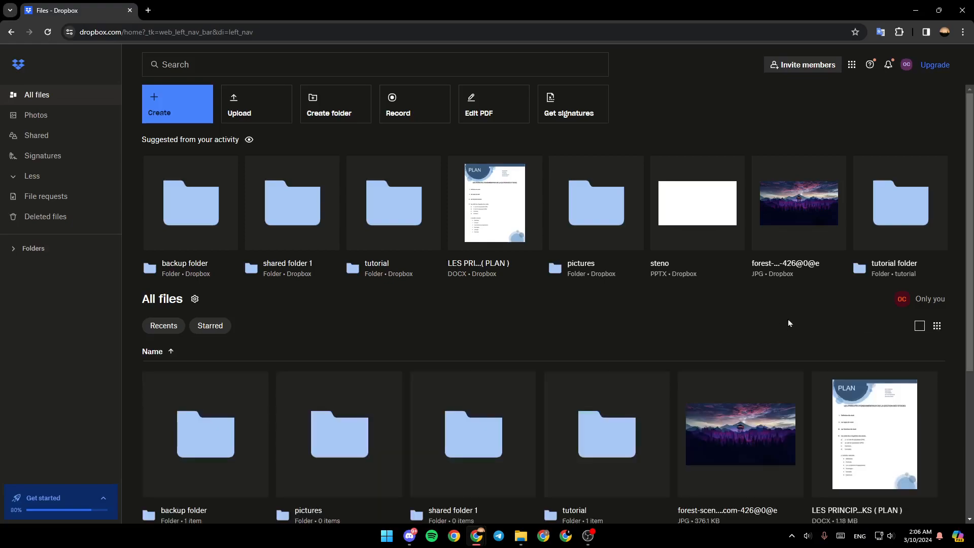
scroll(down, 3)
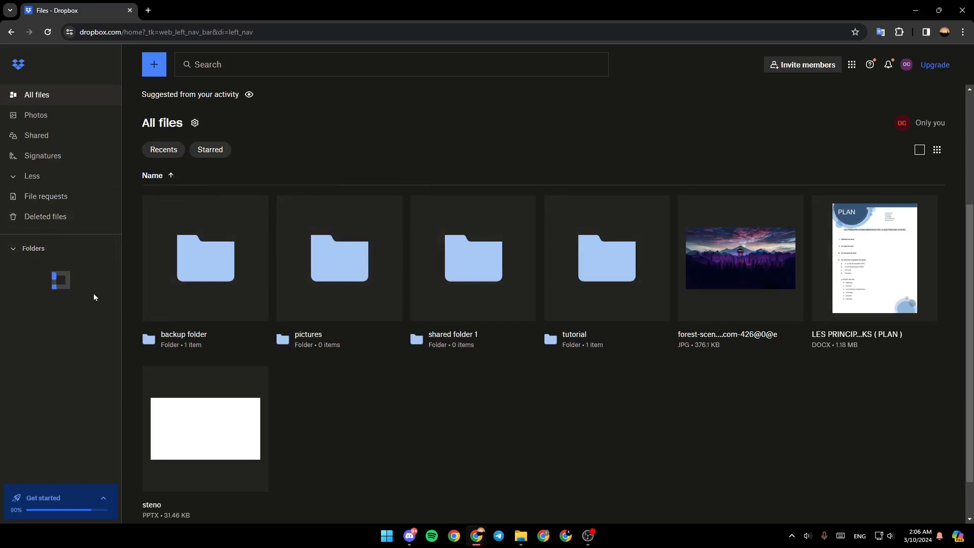
Step: Expand the sidebar folder tree, visit shared folder 1, then return to All files
click(32, 252)
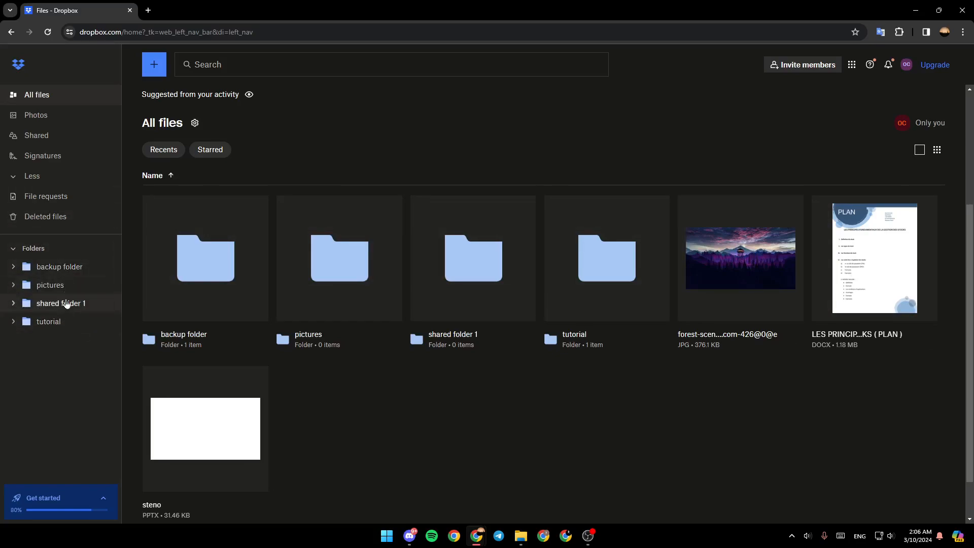
click(58, 268)
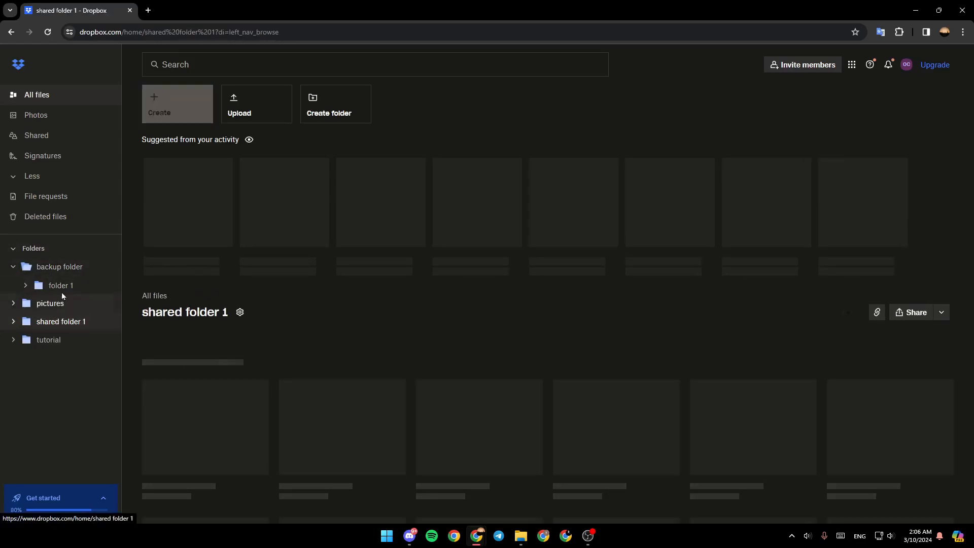
click(37, 95)
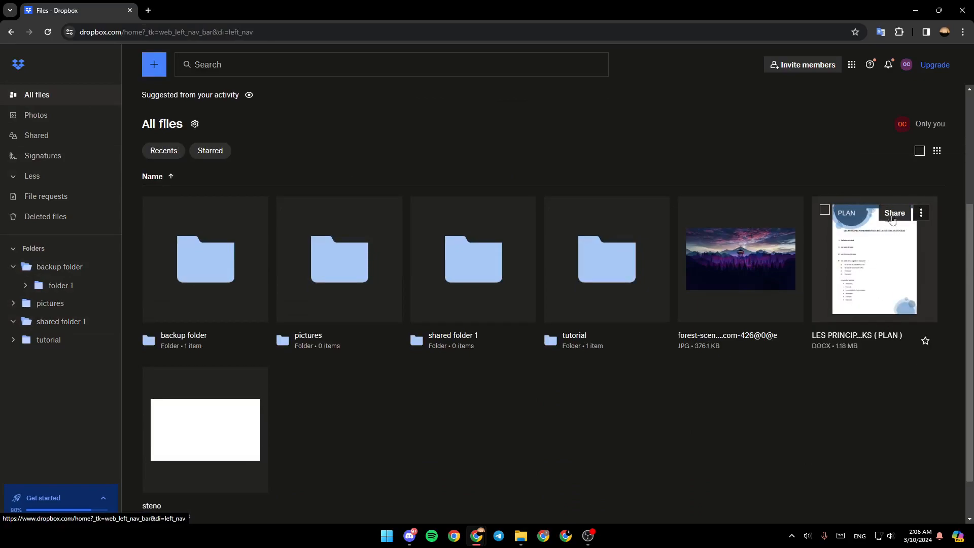
mouse_move(924, 215)
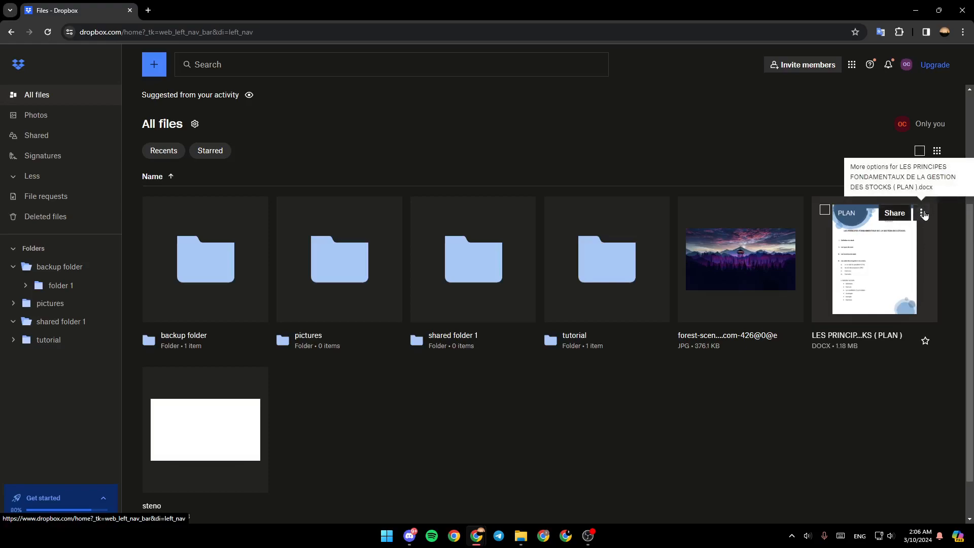
Step: Download the stock-management PLAN .docx and open it from Chrome's downloads
click(924, 214)
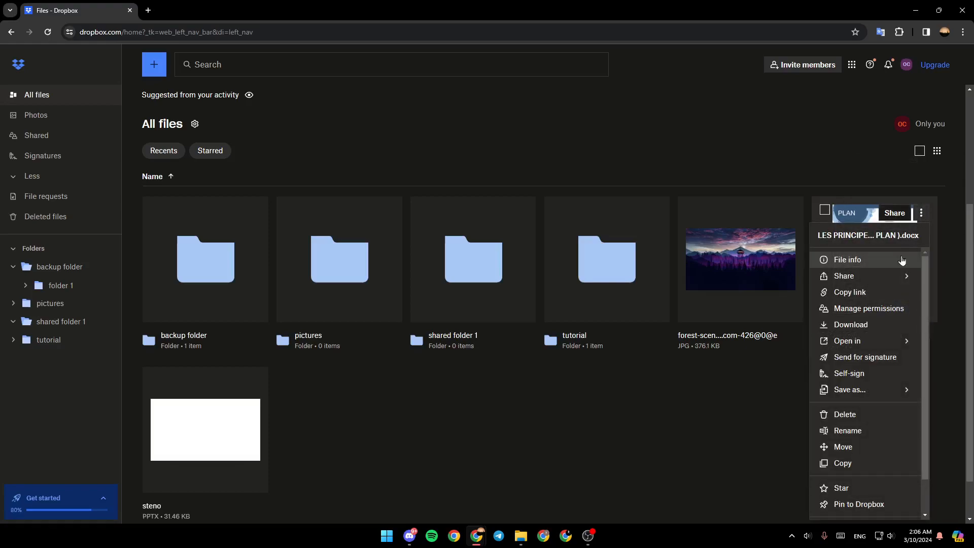
mouse_move(851, 324)
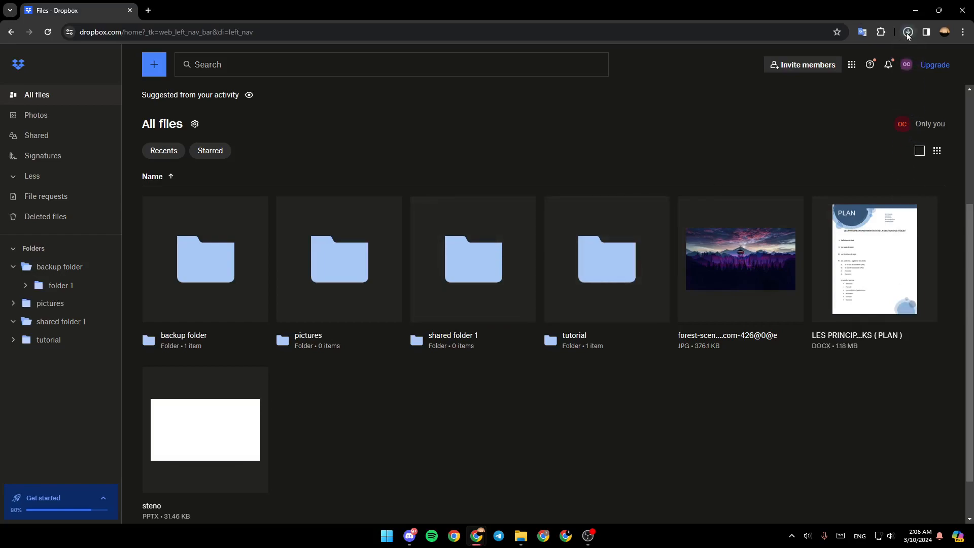
click(907, 32)
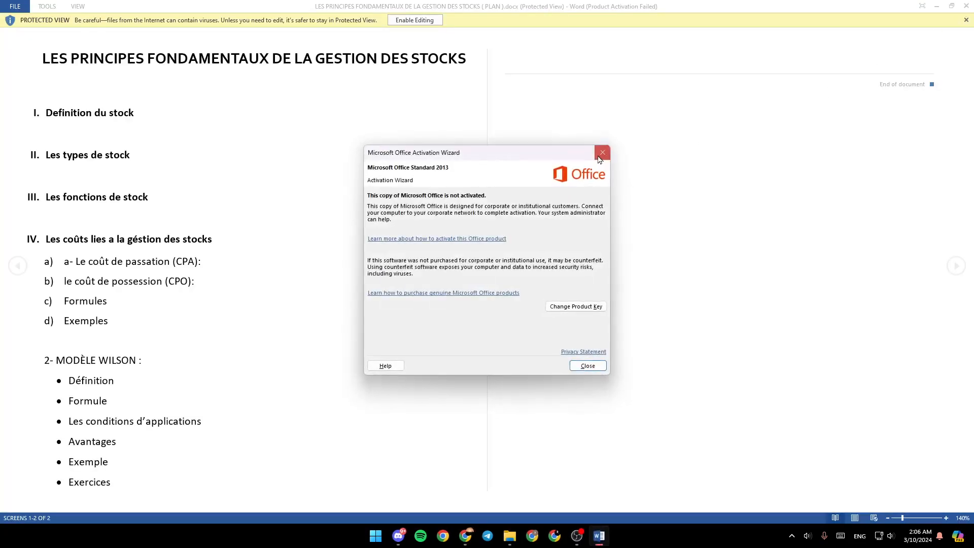
Step: Dismiss the Office Activation Wizard so the plan document shows fully in Word
click(602, 153)
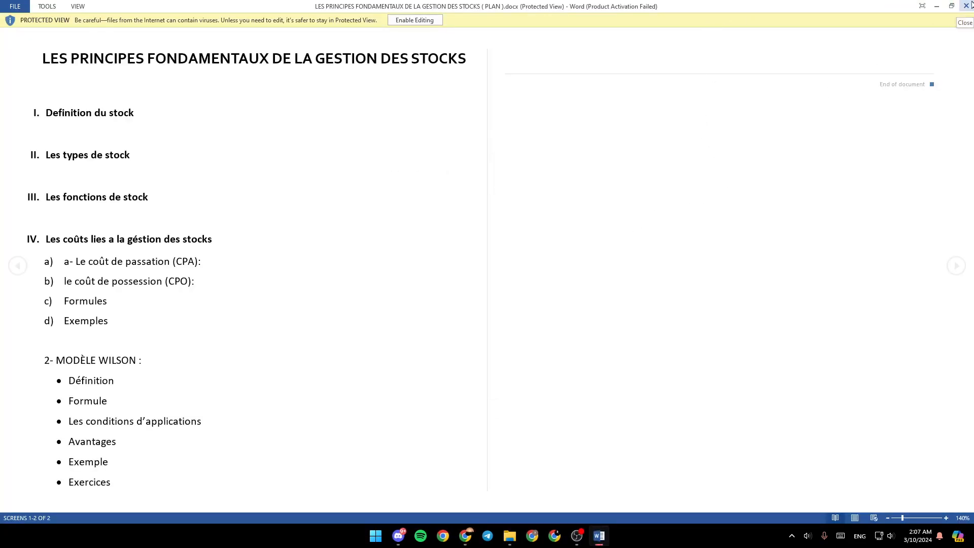